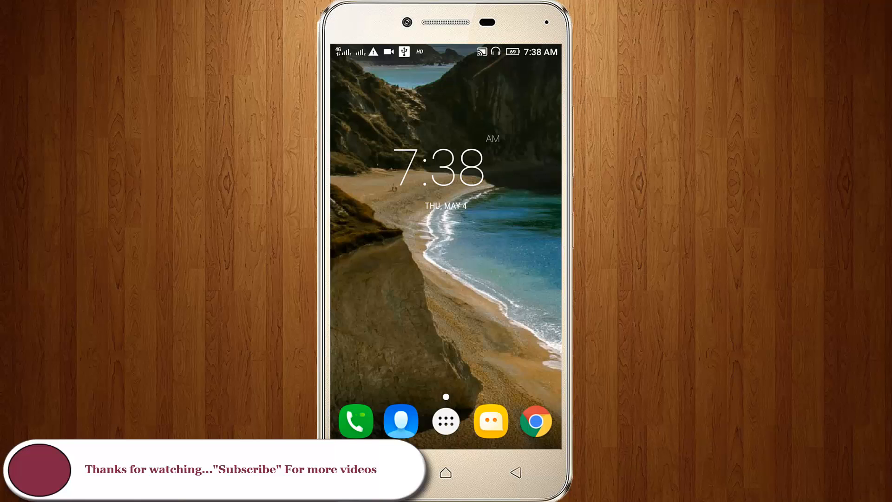
# Launch the Settings app from the second page of the app drawer
pyautogui.click(445, 420)
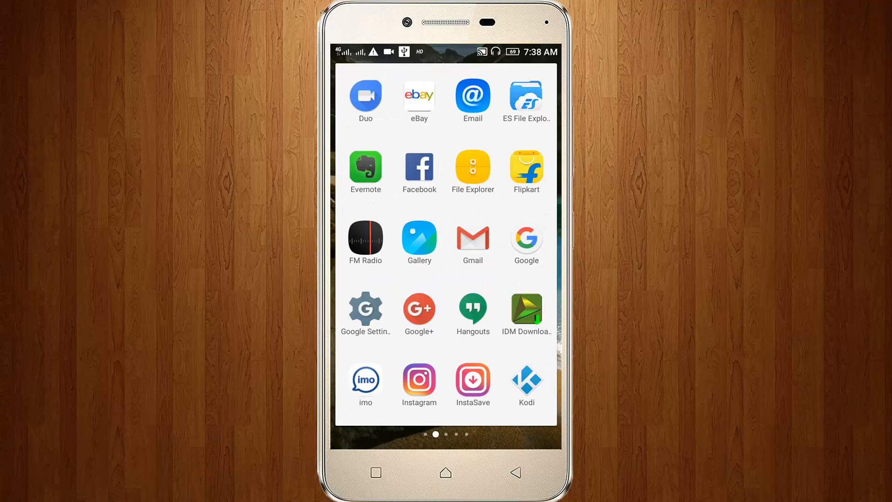
pyautogui.hscroll(-3)
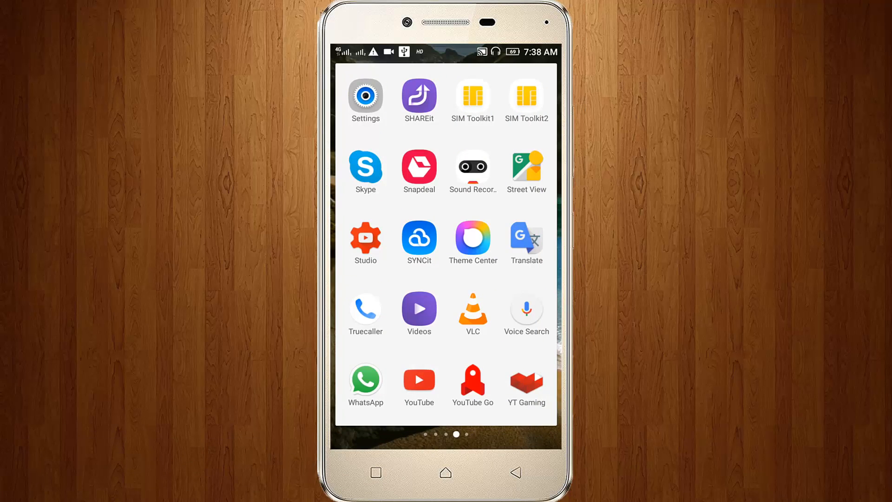
pyautogui.click(366, 95)
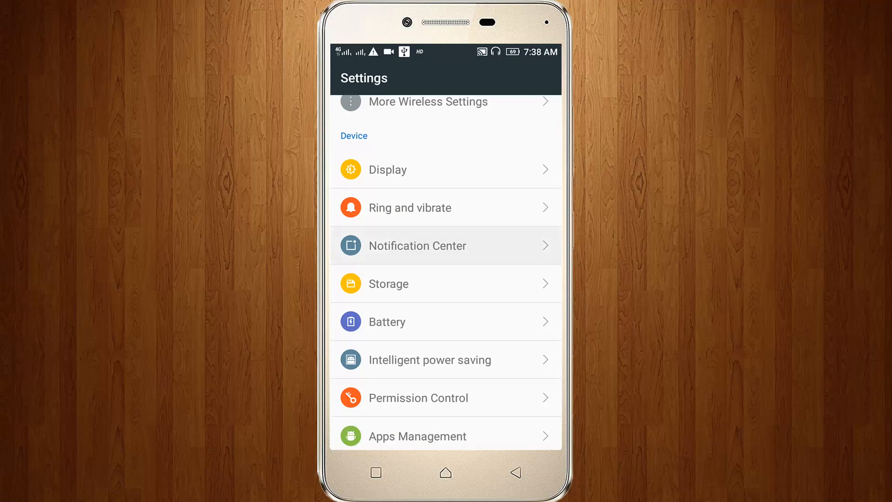
# Revoke Truecaller's permission under Notification Center > Notification access and confirm, so no app reads notifications
pyautogui.click(418, 245)
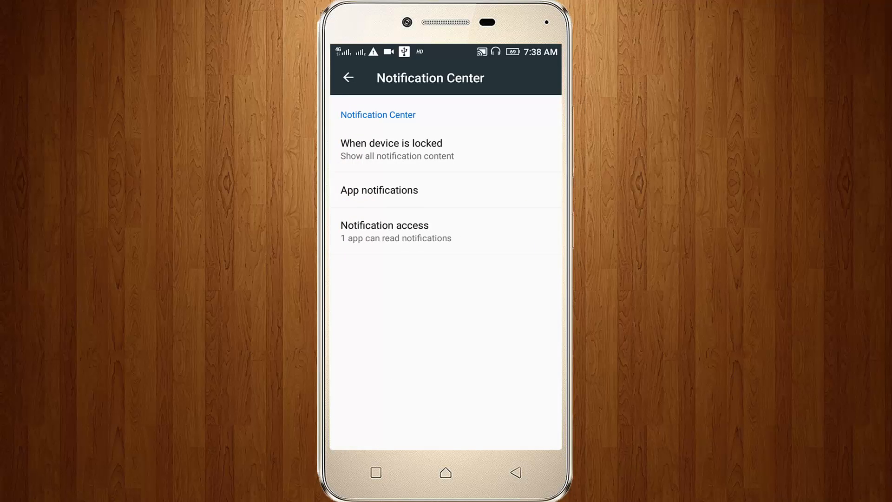
pyautogui.click(396, 229)
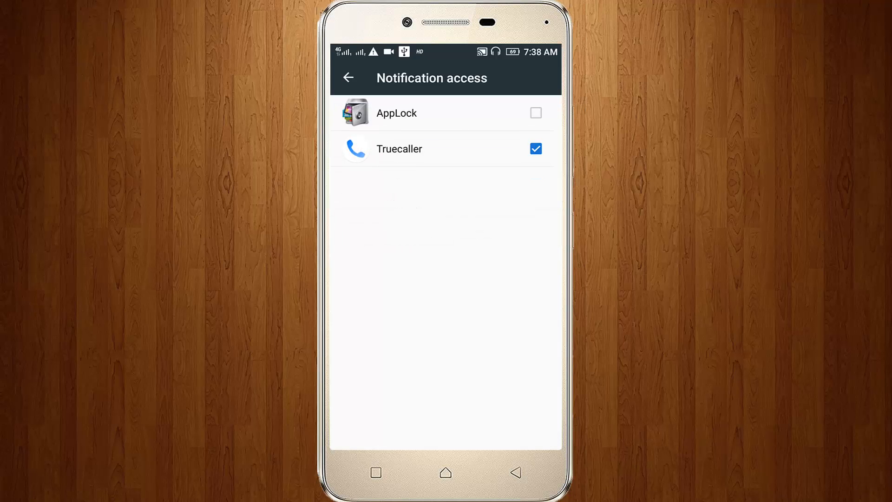
pyautogui.click(535, 148)
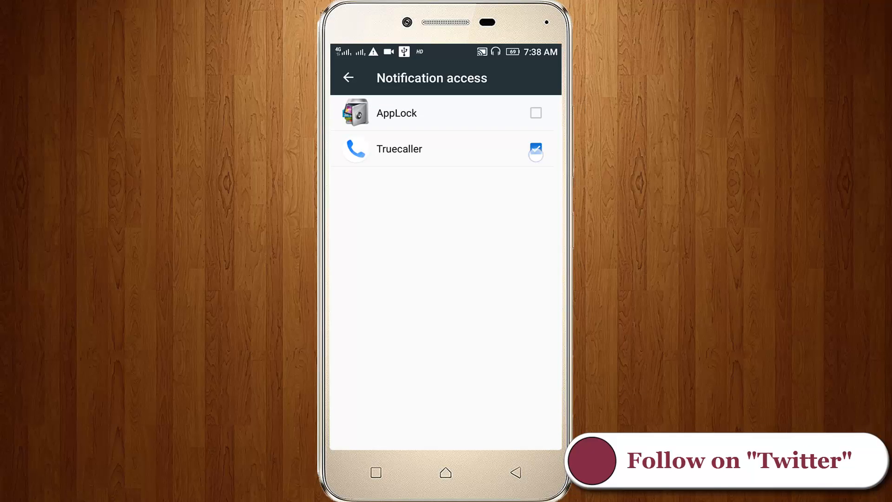
pyautogui.click(536, 149)
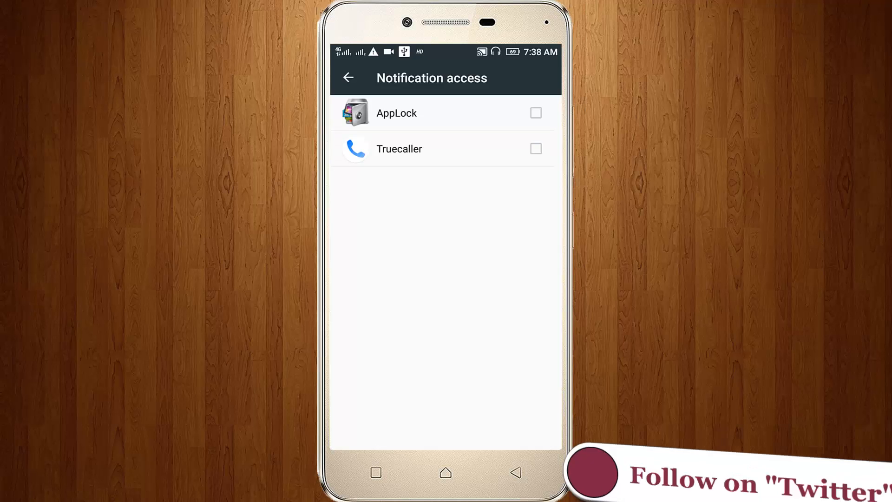
pyautogui.click(347, 77)
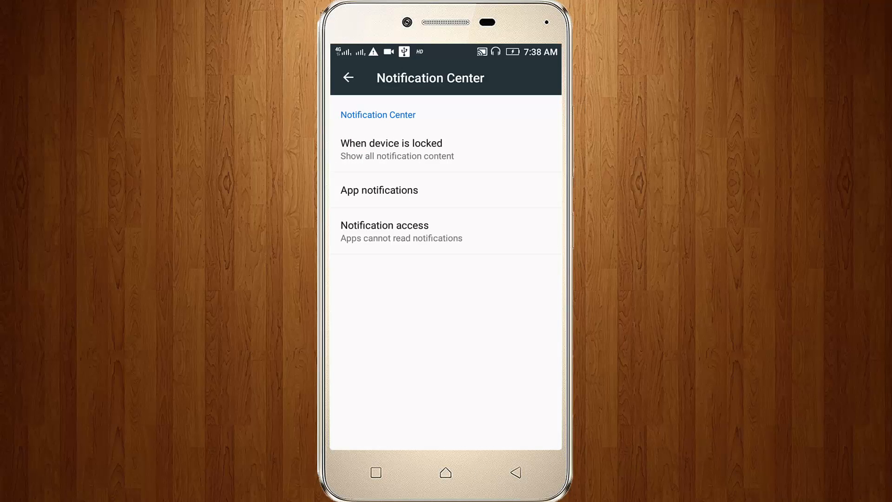
# Find Instagram in the App notifications list and bring up its notification settings
pyautogui.click(379, 190)
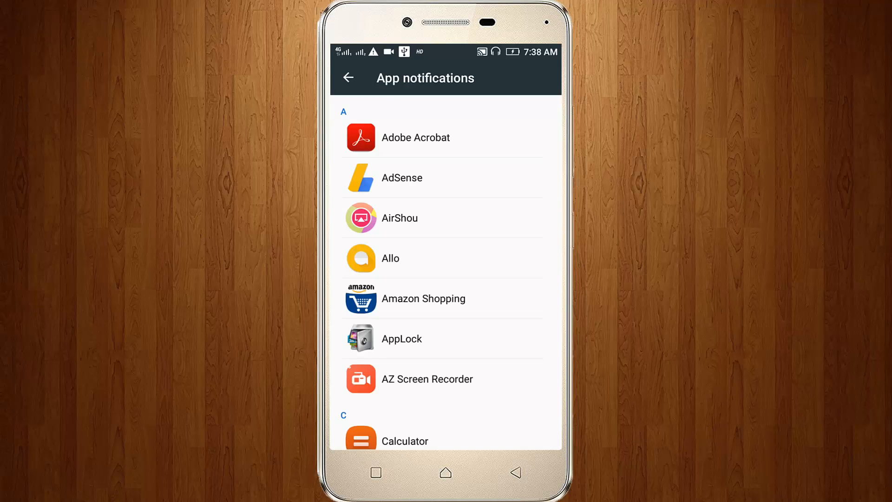
pyautogui.scroll(-3)
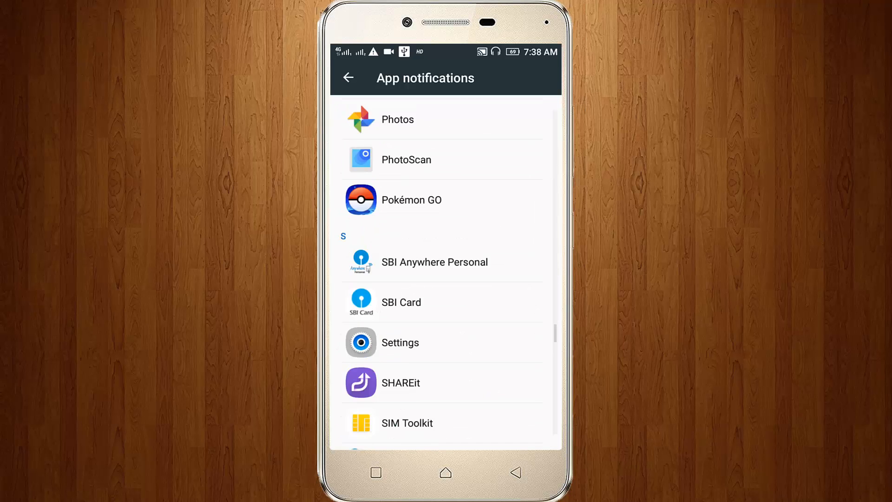
pyautogui.scroll(3)
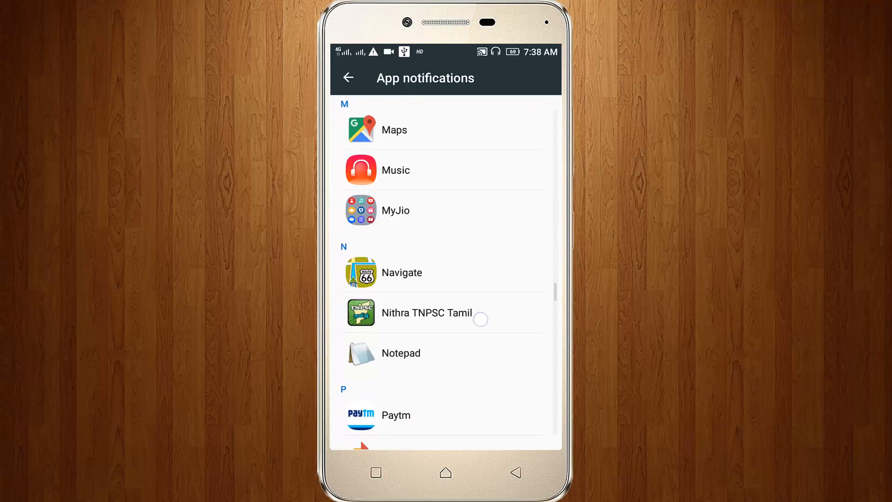
pyautogui.scroll(3)
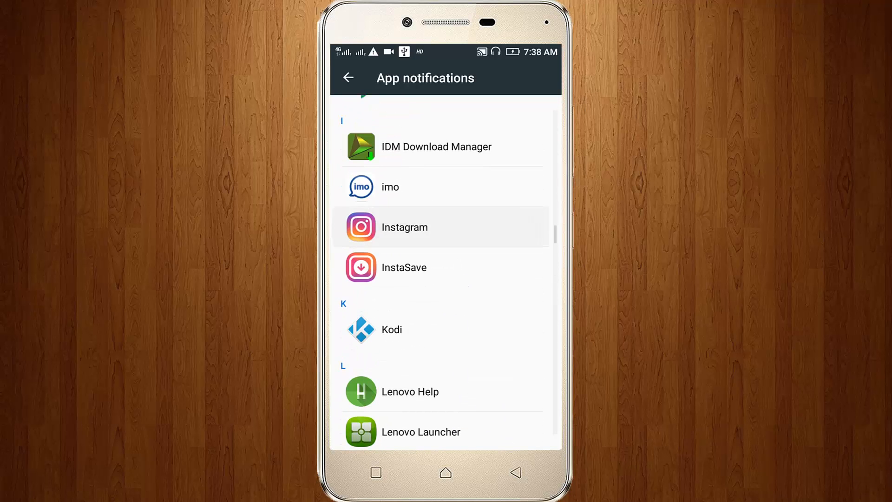
pyautogui.click(405, 227)
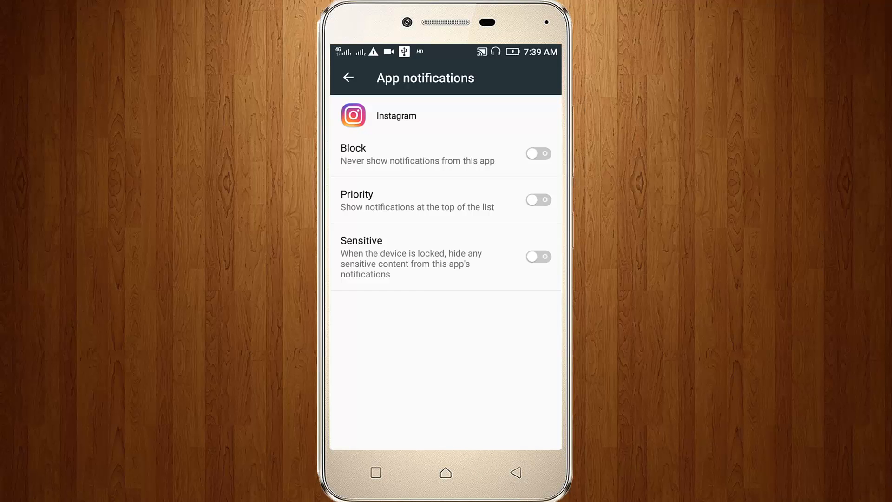
# Enable Block for Instagram and confirm, so the app list shows Instagram as Blocked
pyautogui.click(538, 153)
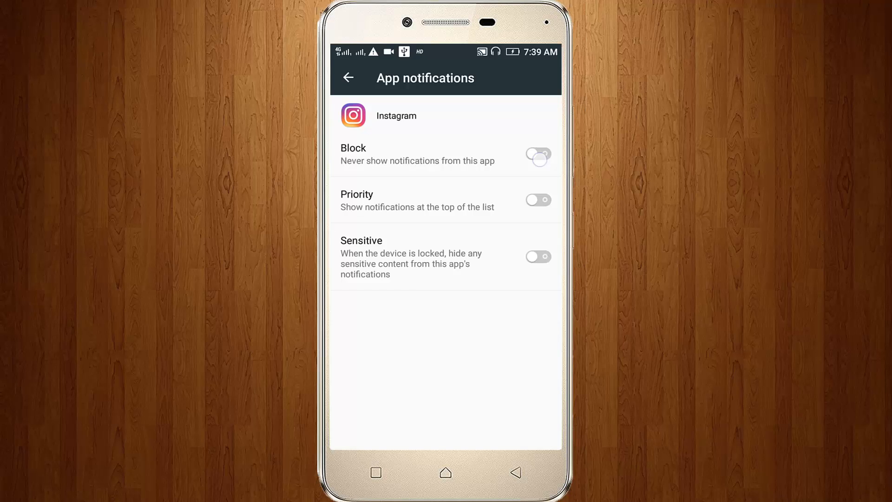
pyautogui.click(537, 153)
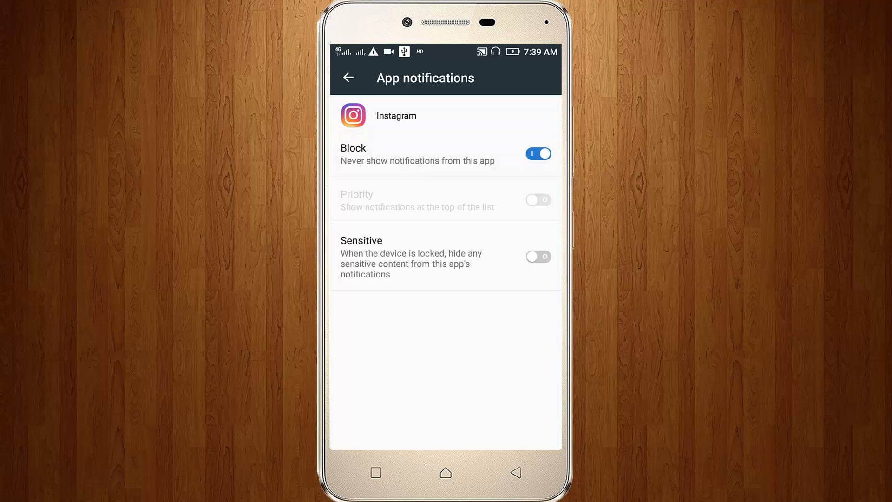
pyautogui.click(348, 77)
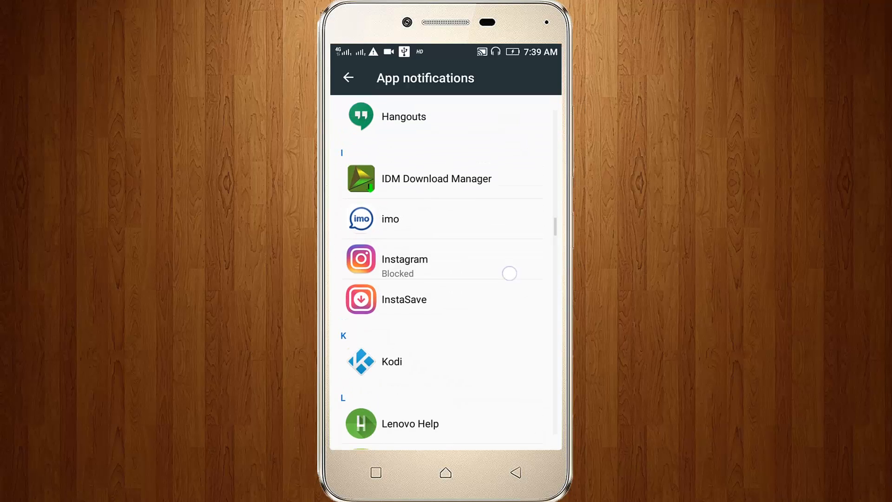
pyautogui.scroll(-3)
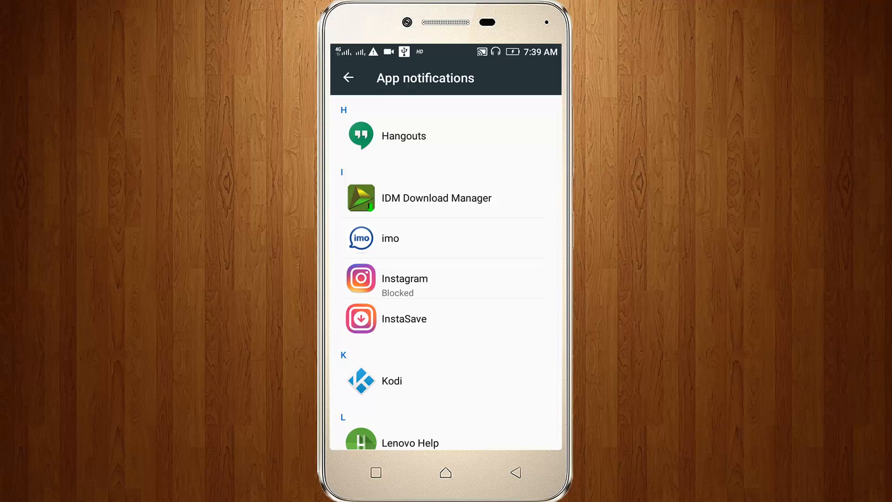